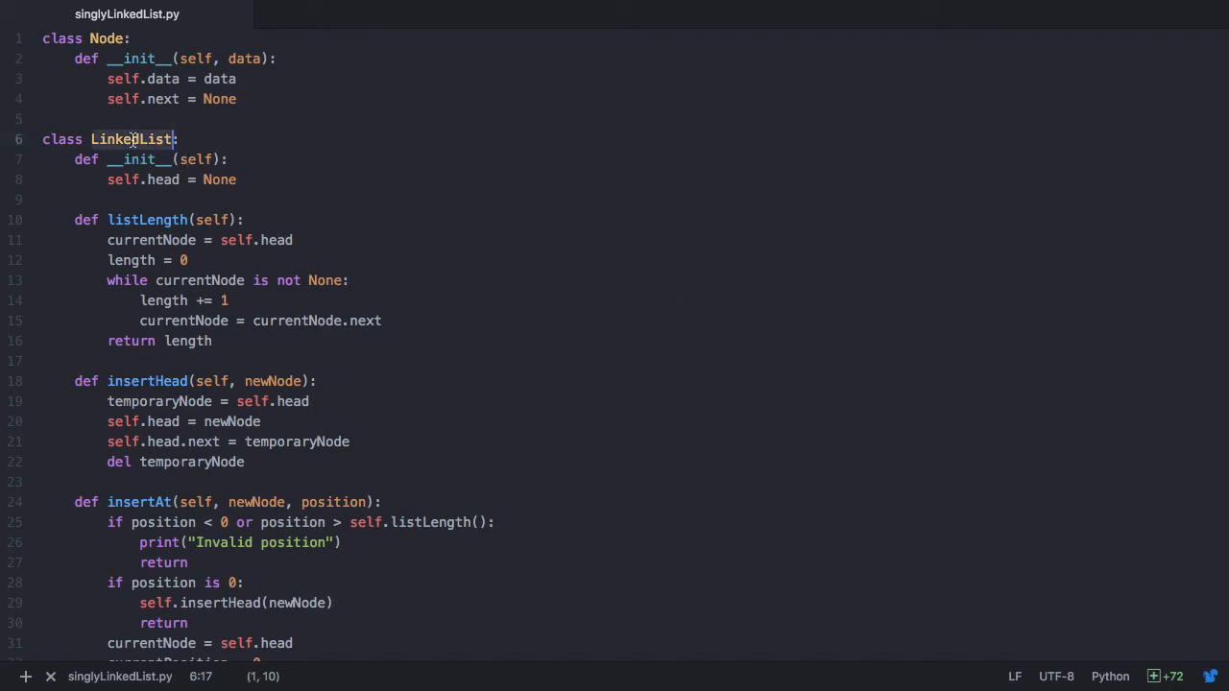
Review the three-name linked list code and start python3 singlyLinkedList.py in the terminal panel
scroll("down", 3)
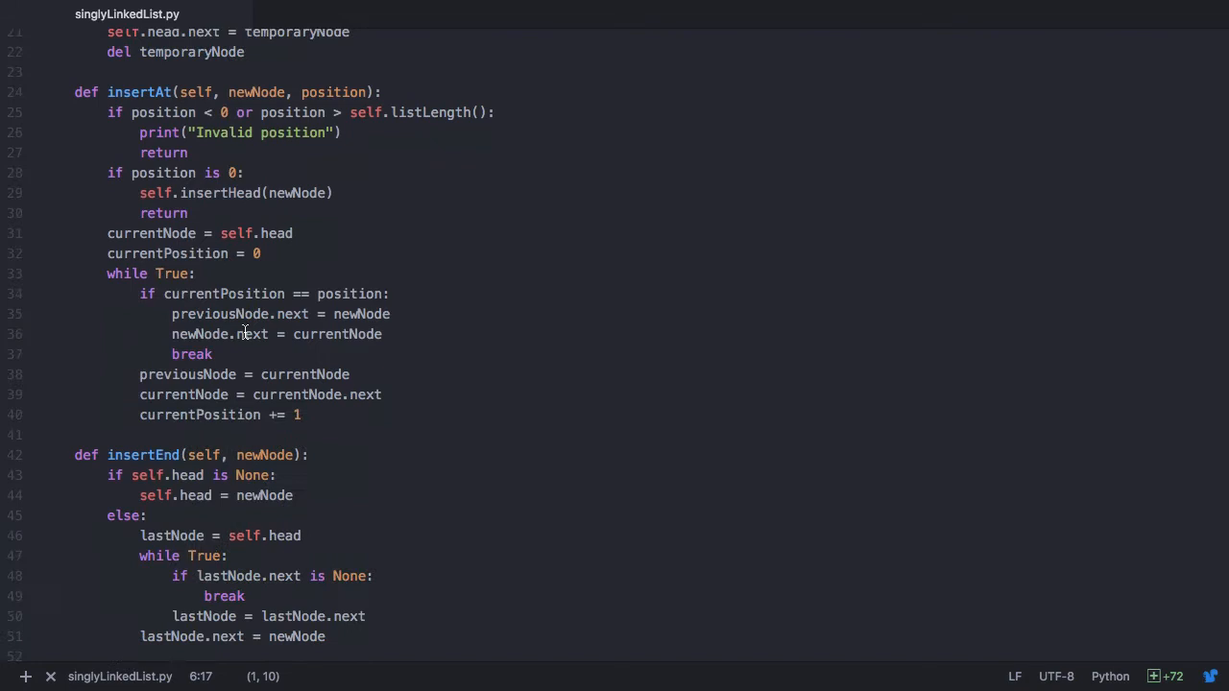
scroll("down", 3)
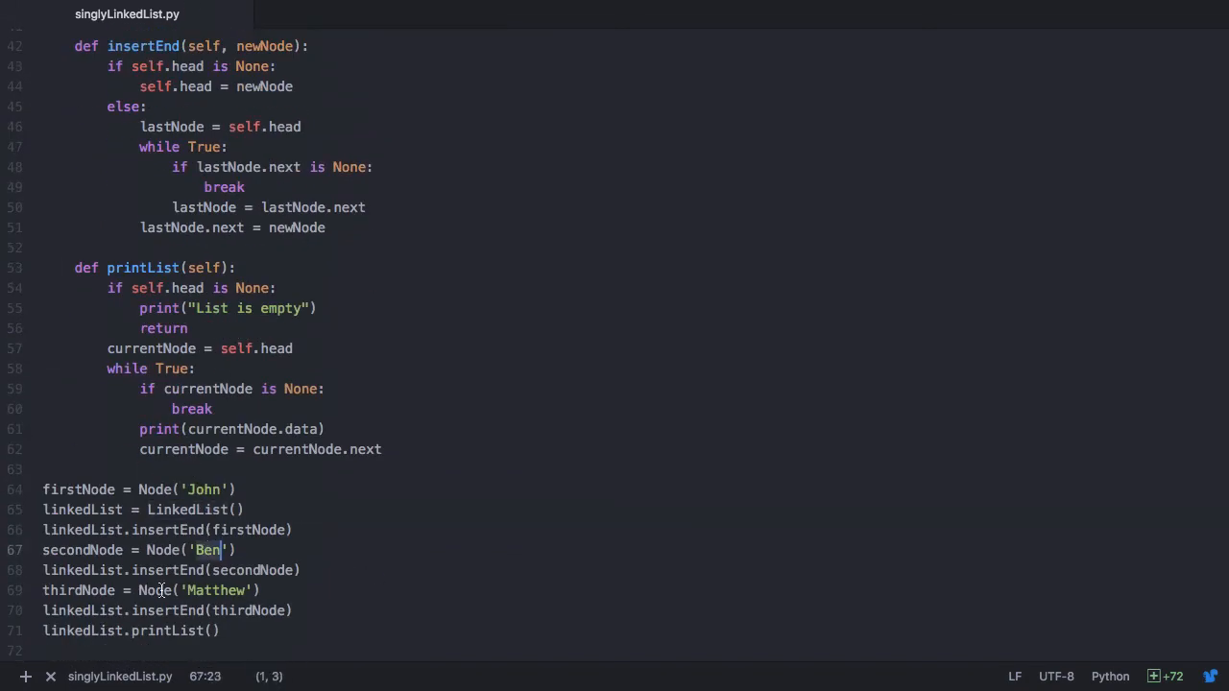
left_click(25, 676)
type("python3 singlyLinkedList.py")
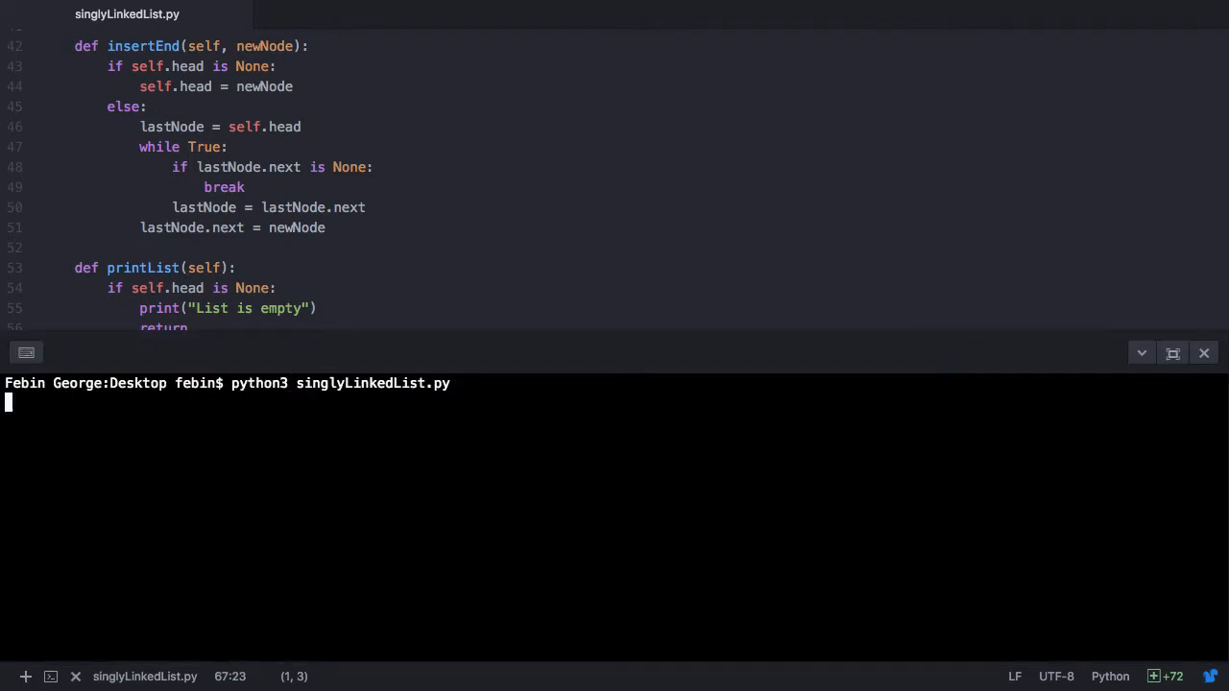
Execute singlyLinkedList.py, printing John, Ben and Matthew in the terminal
key("Return")
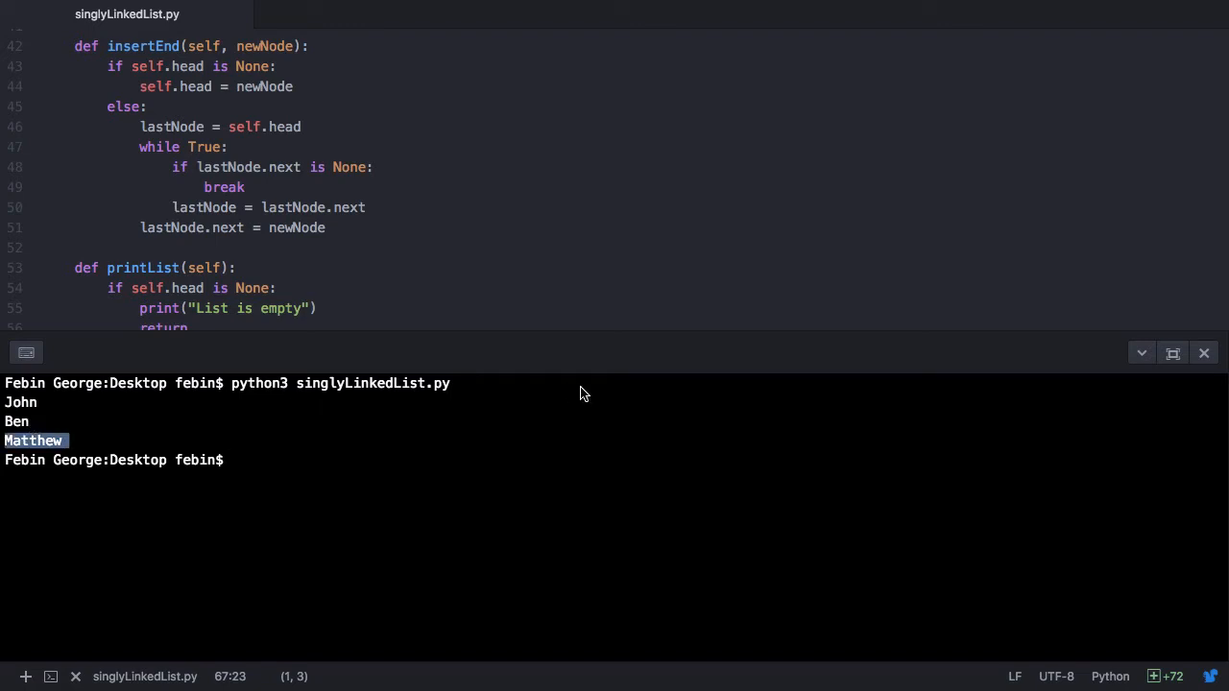
mouse_move(1142, 353)
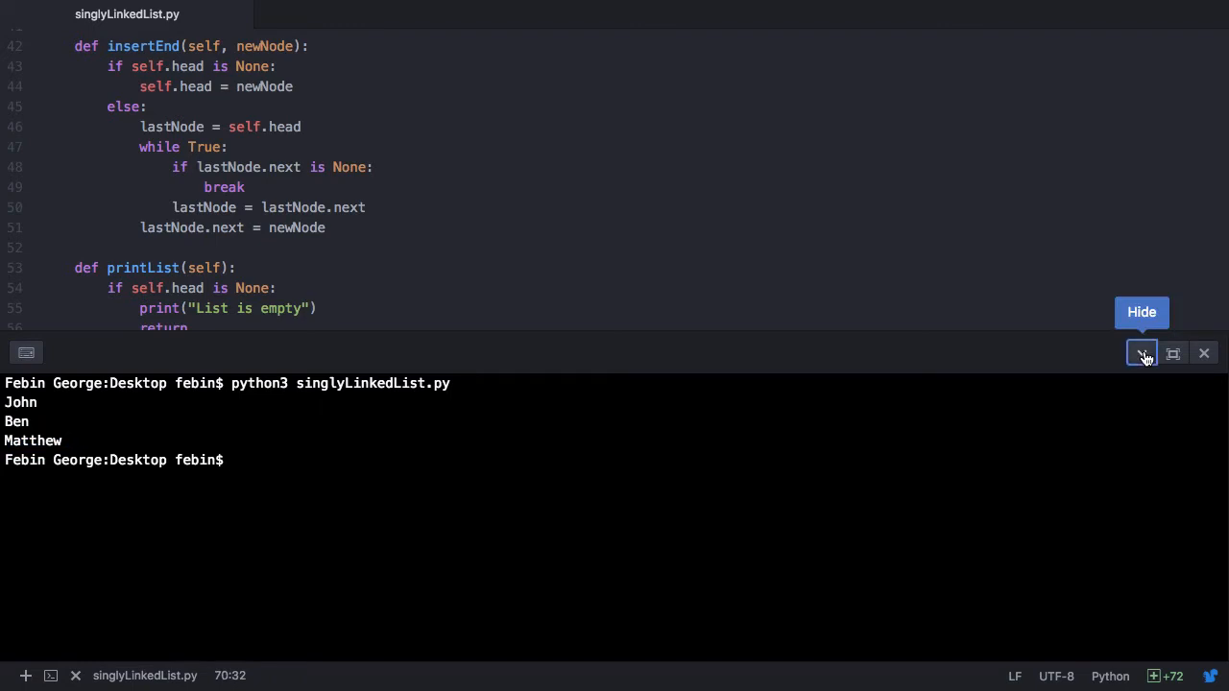
Hide the terminal and add a linkedList.deleteEnd() call above printList()
left_click(1142, 353)
type("linkedLis")
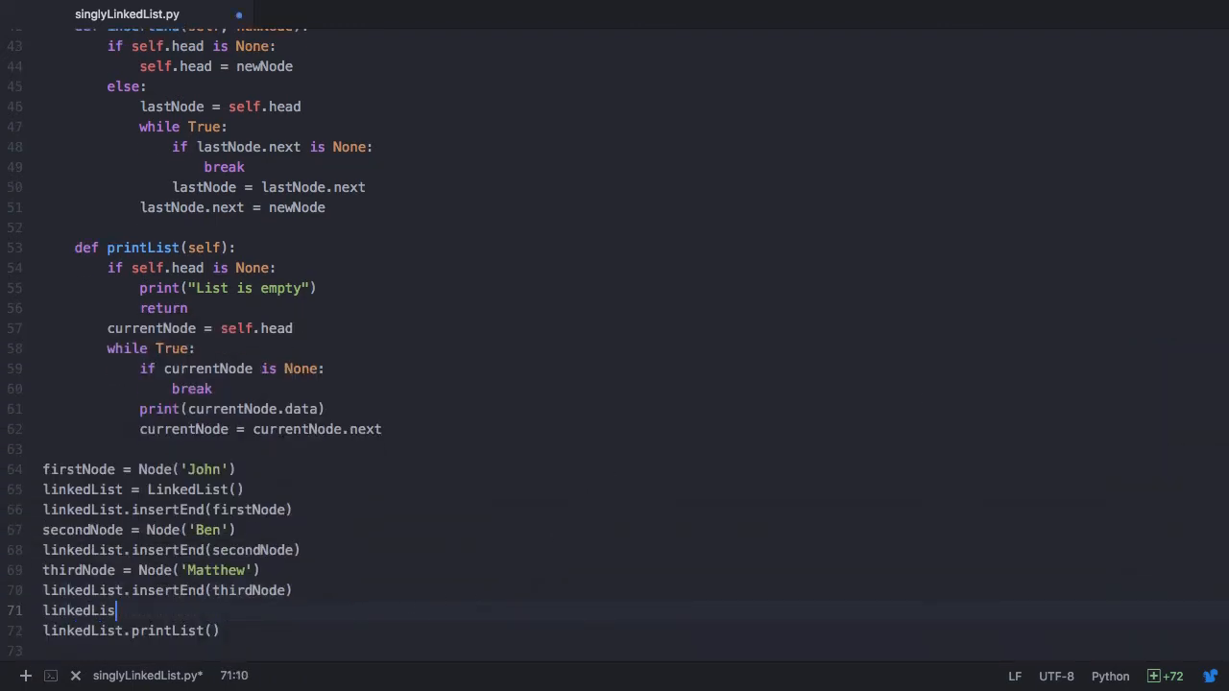
type("t.deleteEnd()")
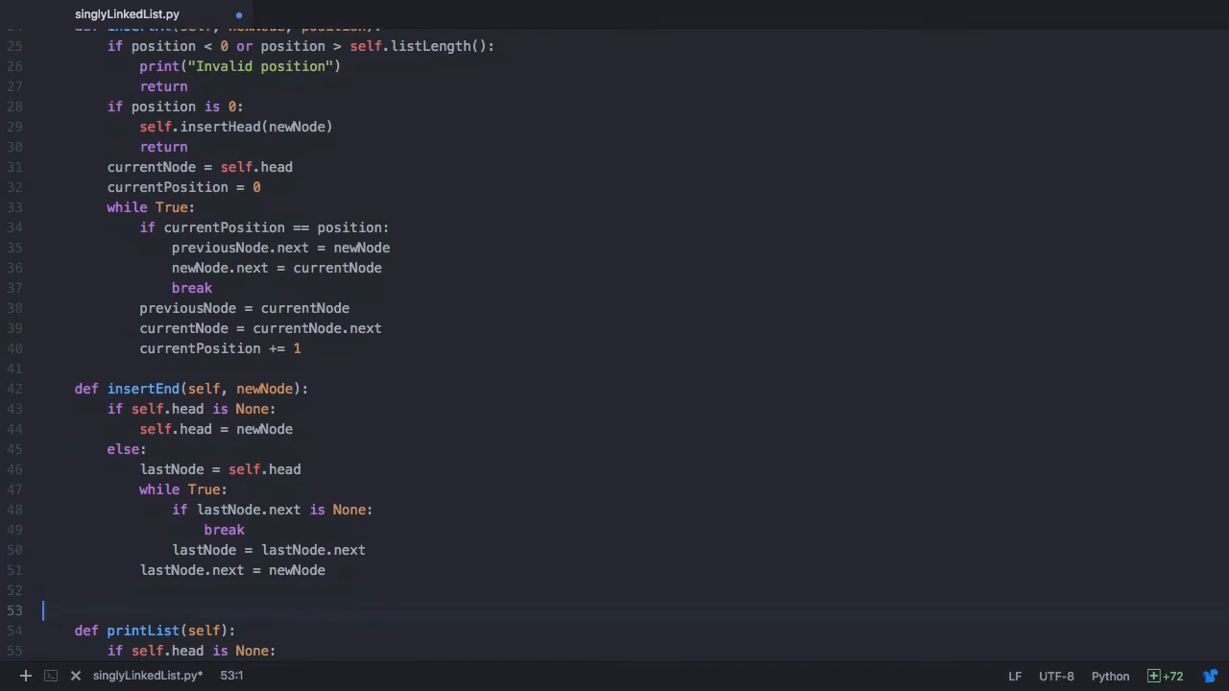
Write def deleteEnd(self) setting lastNode to head and looping while lastNode.next is not None
type("def dele")
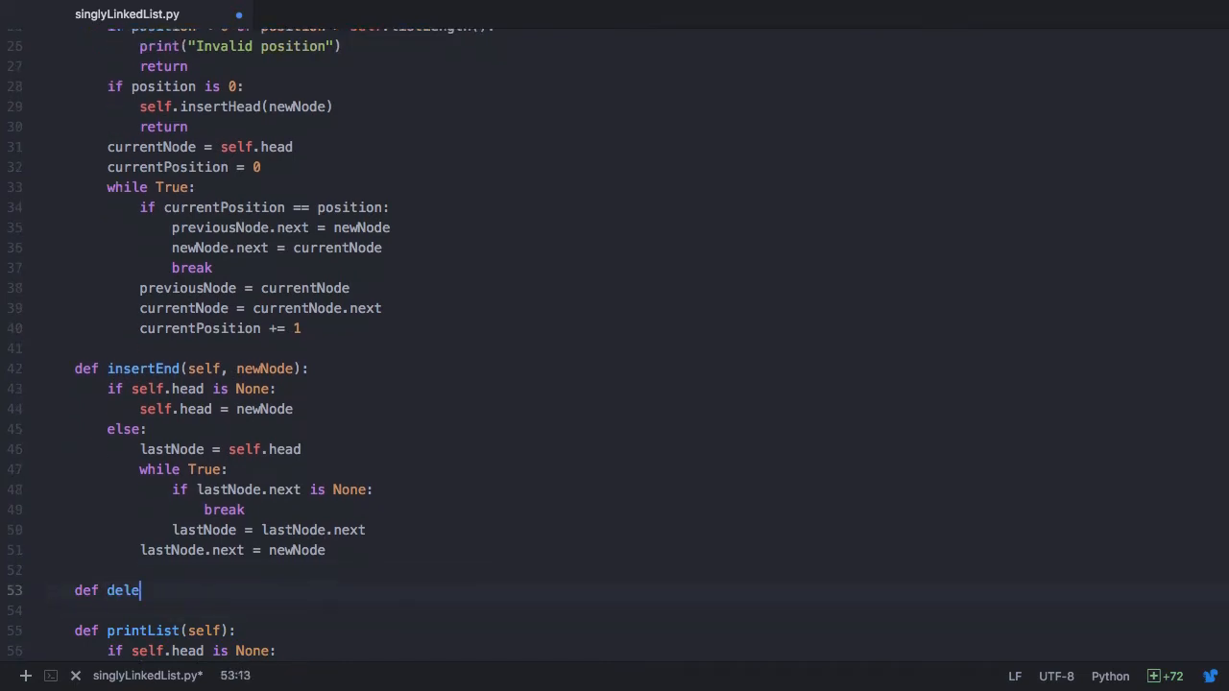
type("teEnd(self):")
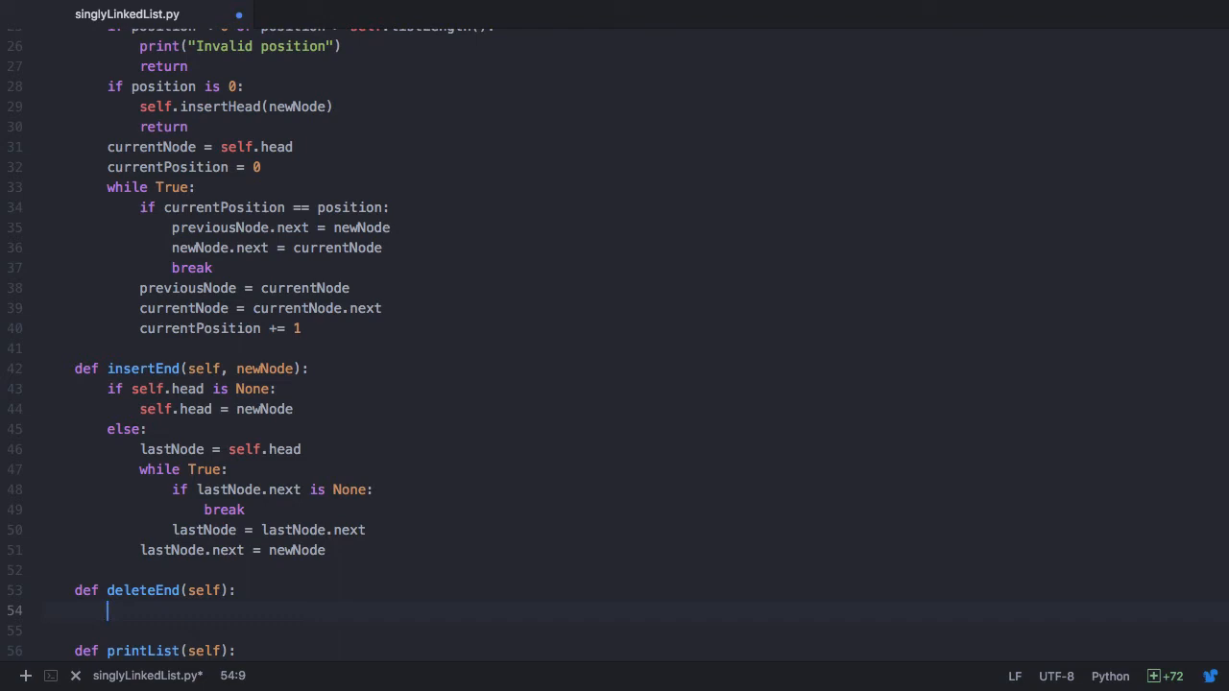
type("lastNode = self.head")
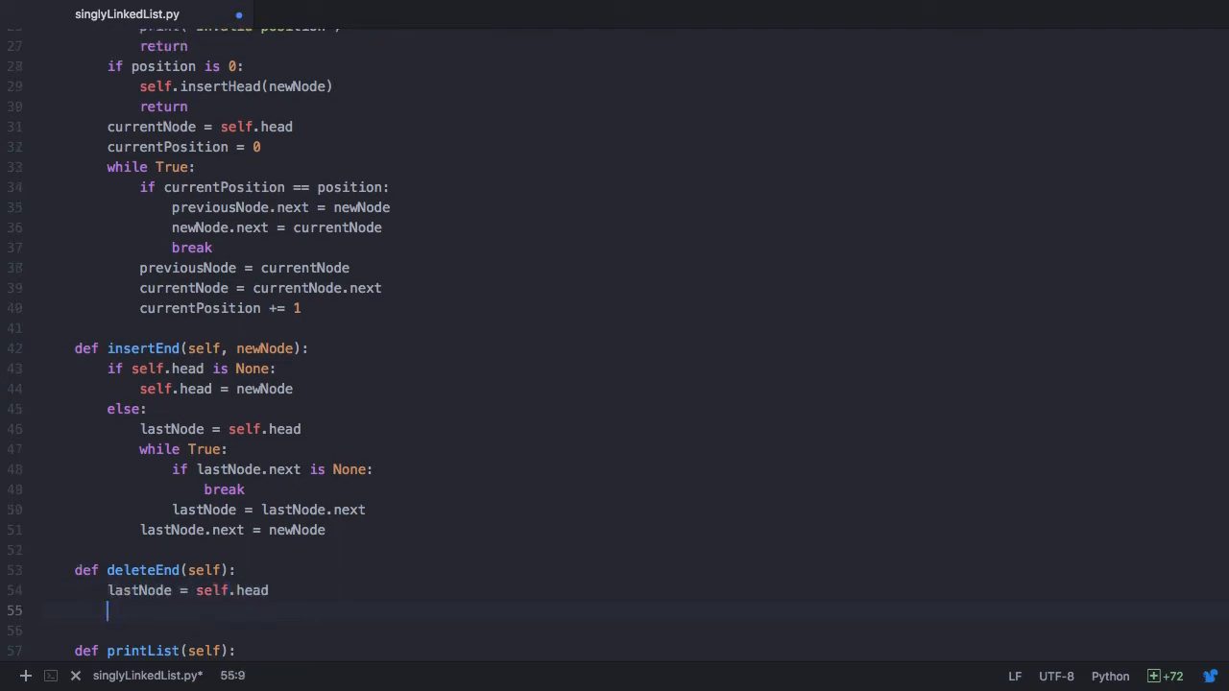
type("whu")
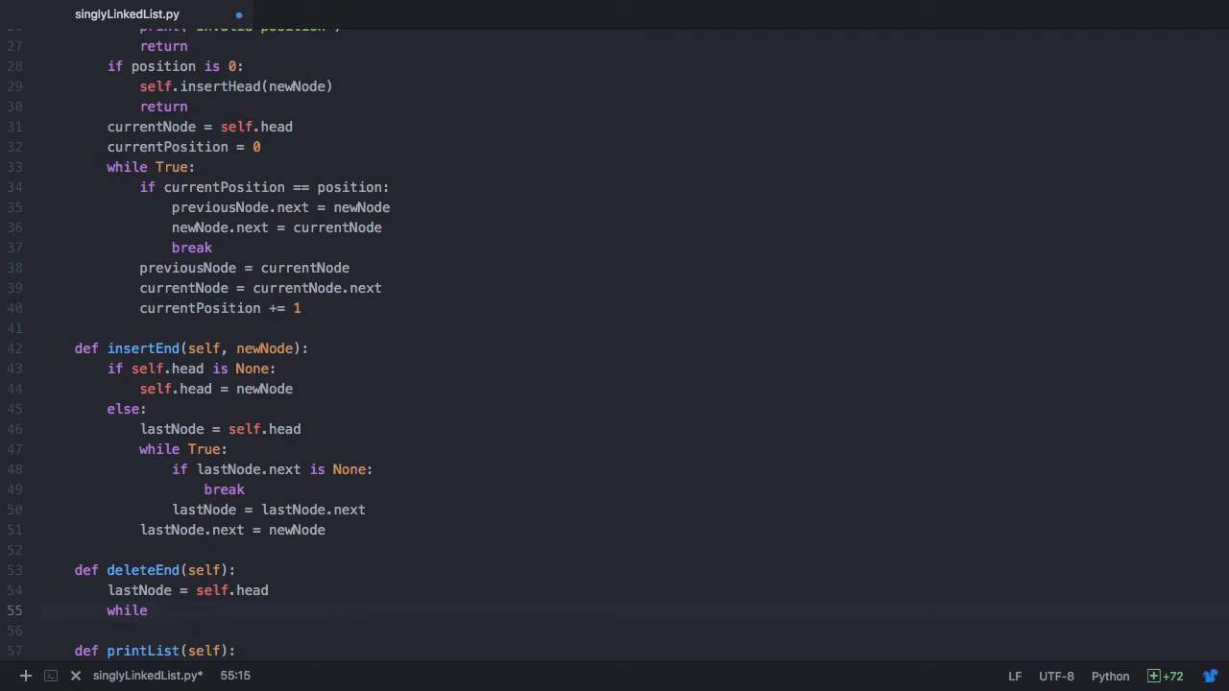
type("last")
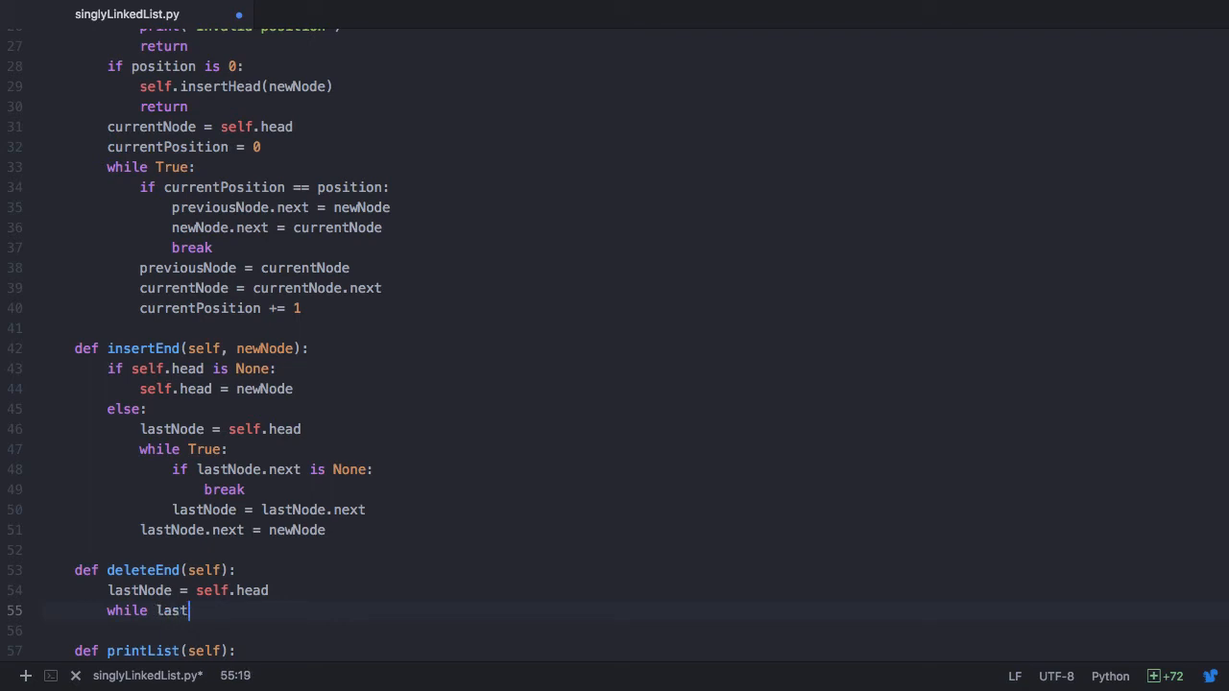
type("Node.next is n")
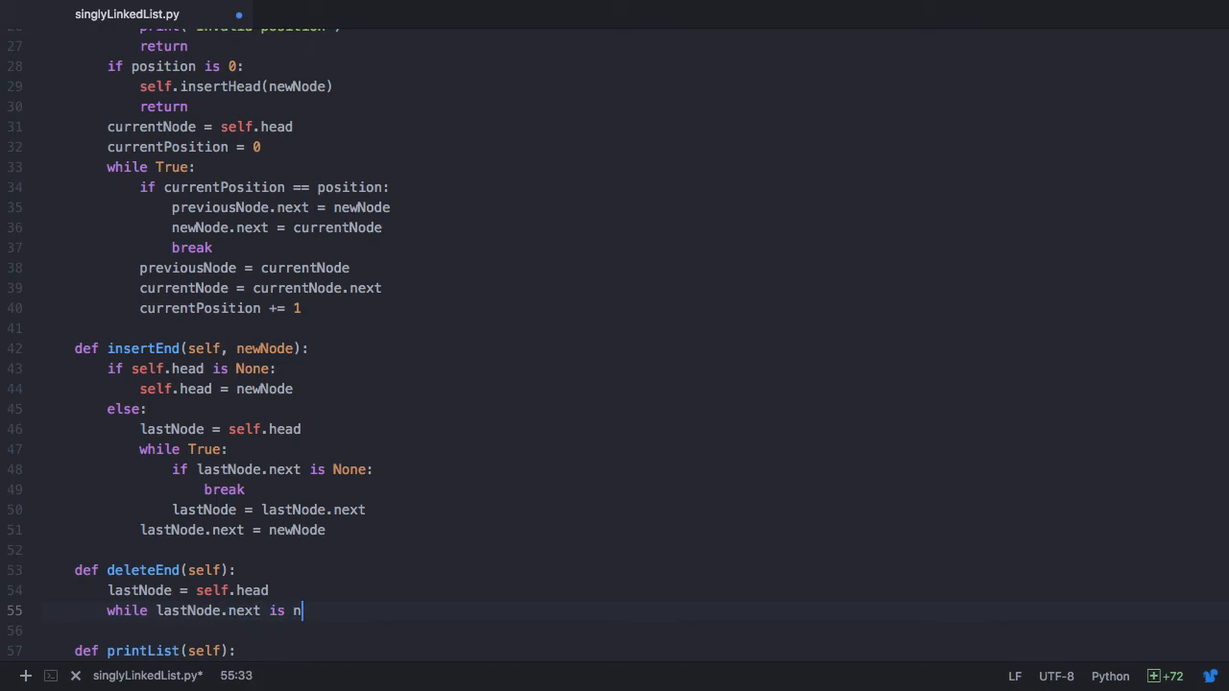
type("ot None:")
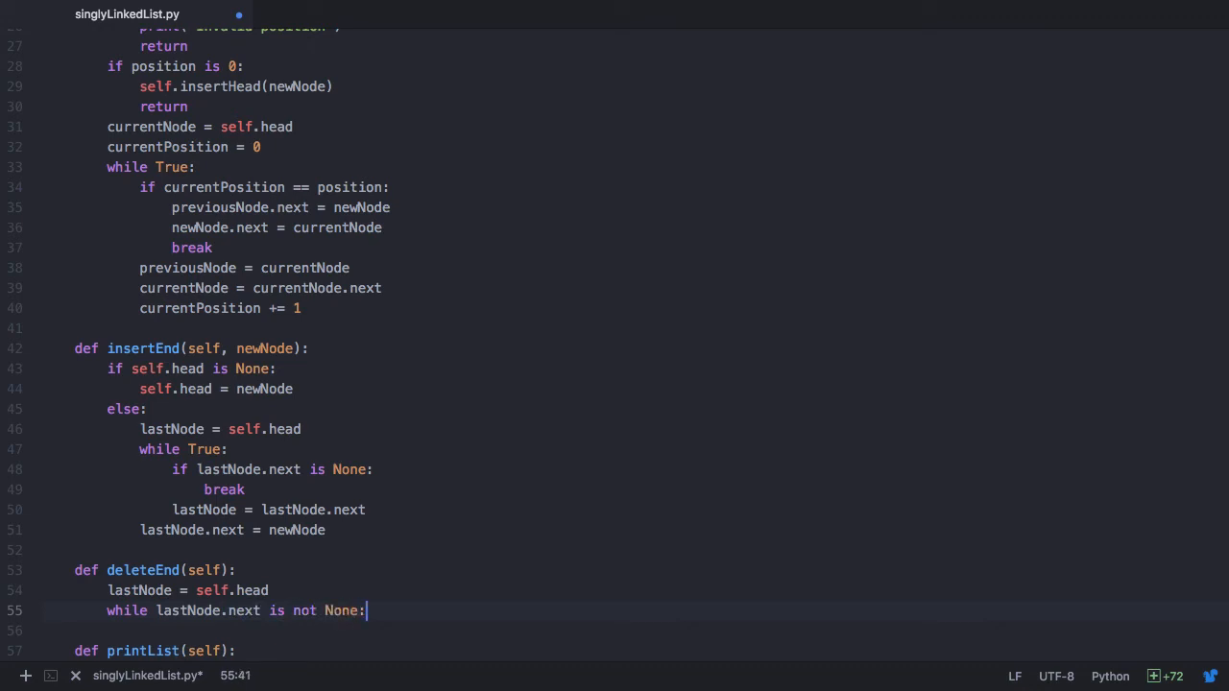
type("lastNode = lastNode.next")
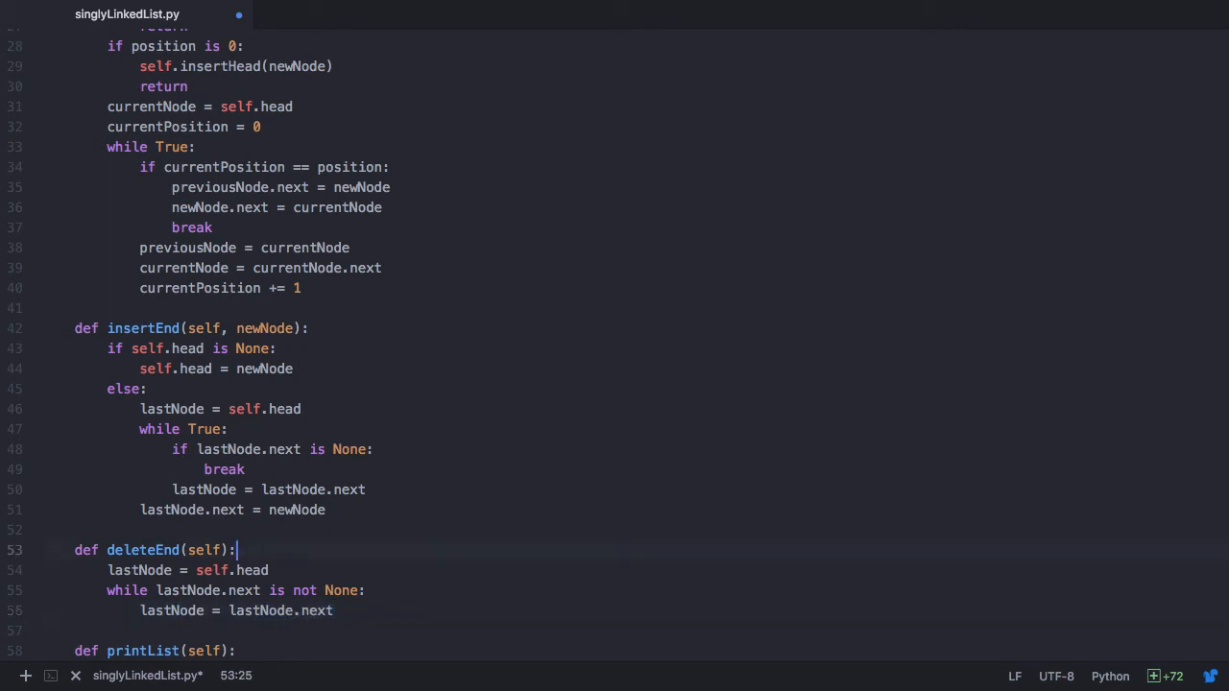
Add the comment '# head=>John->Ben->Matthew->None' inside deleteEnd
type("# head")
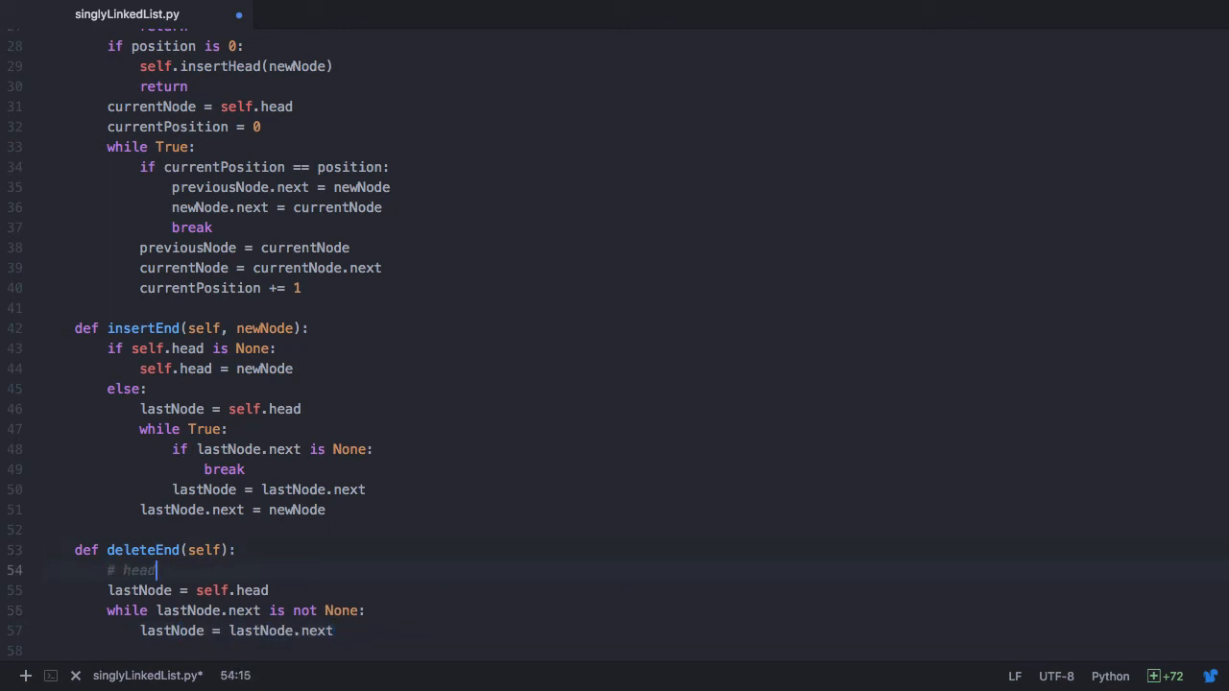
type("=>John")
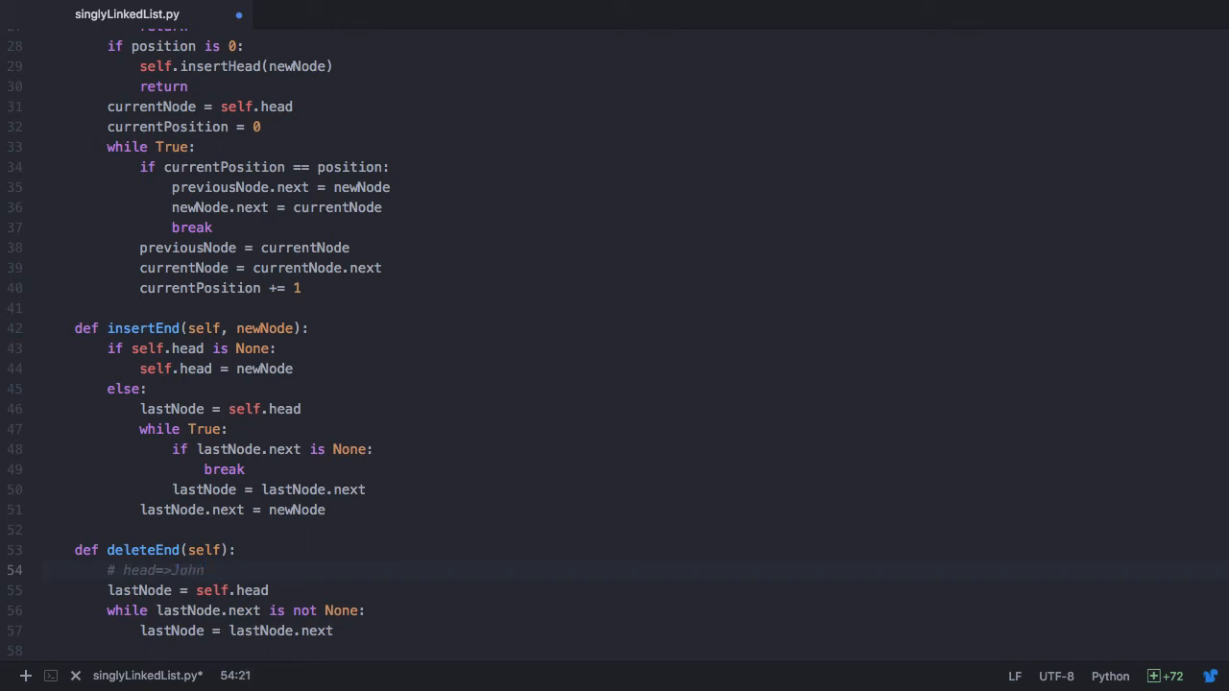
type("->Ben")
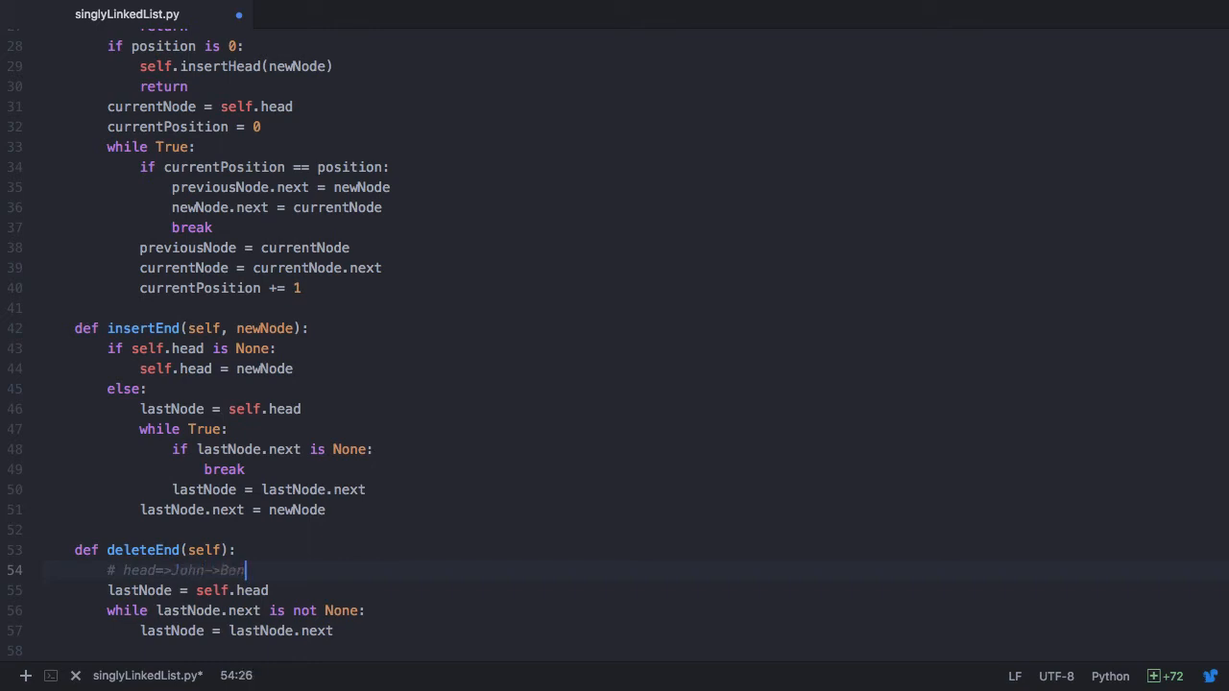
type("->Matthew")
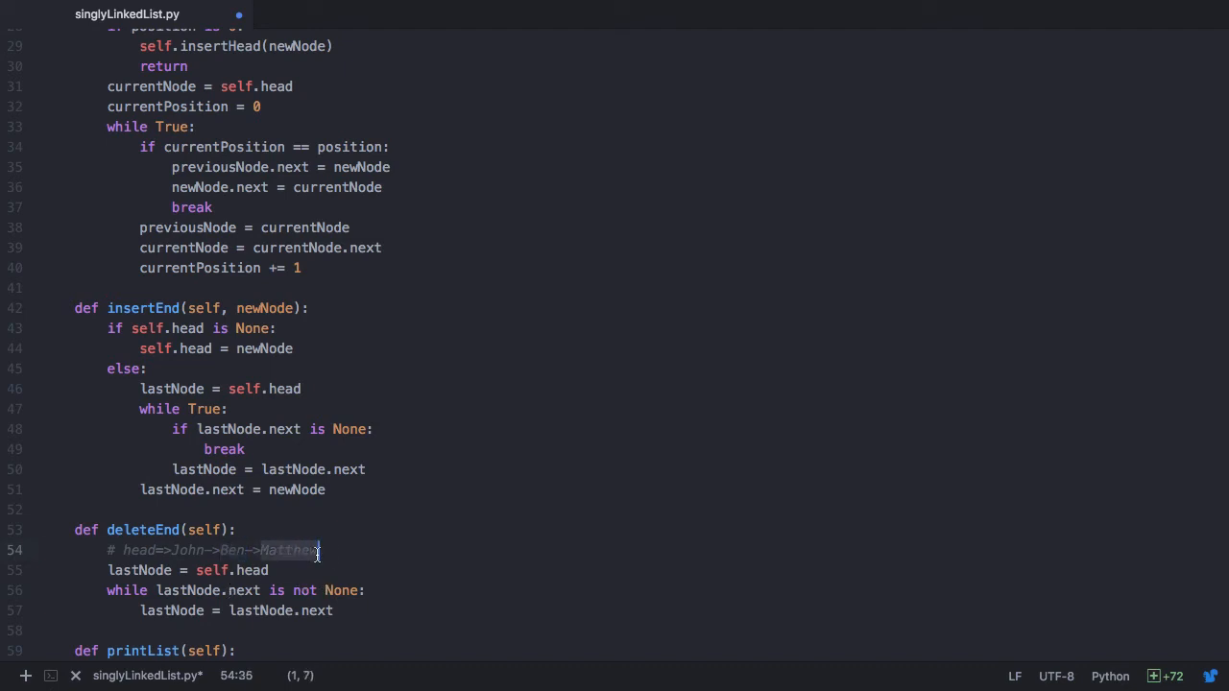
type("->None")
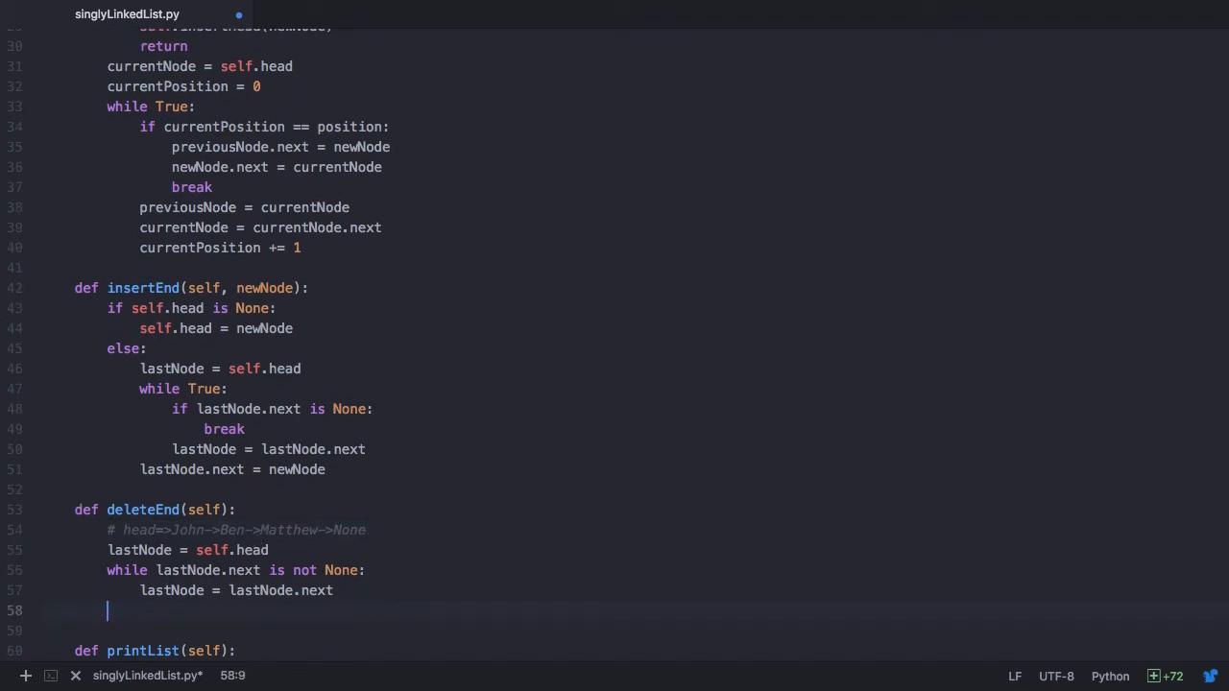
End deleteEnd with a 'del lastNode' statement
type("del de")
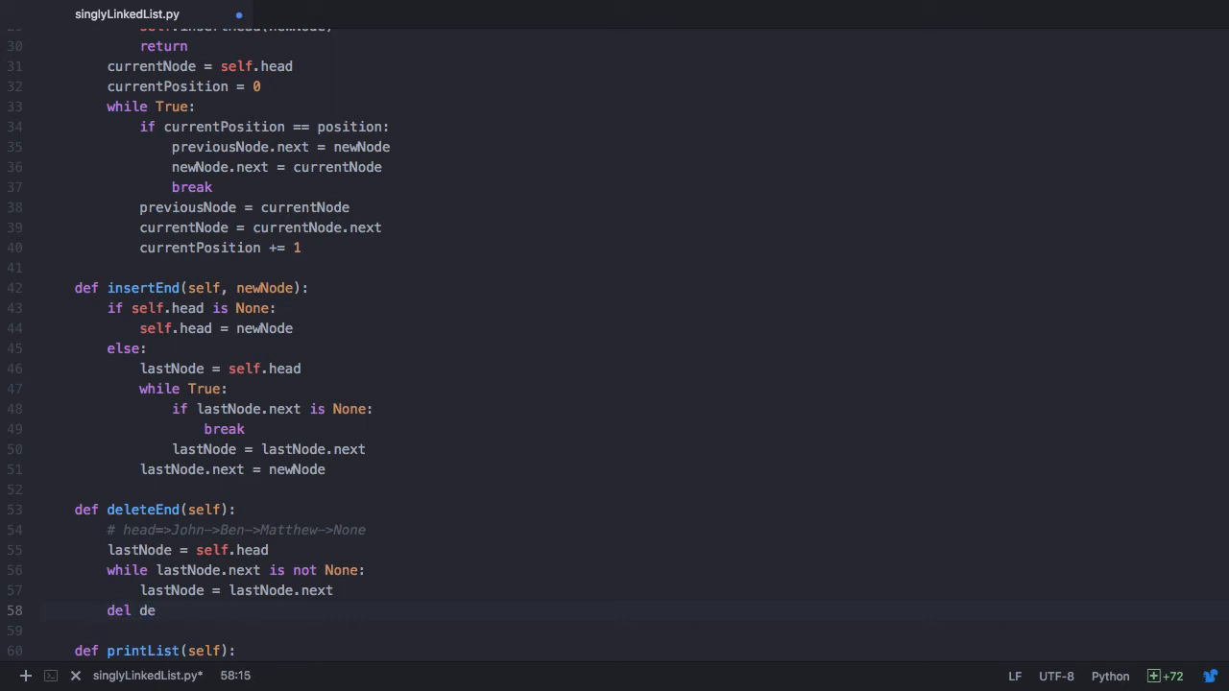
type("lastNode")
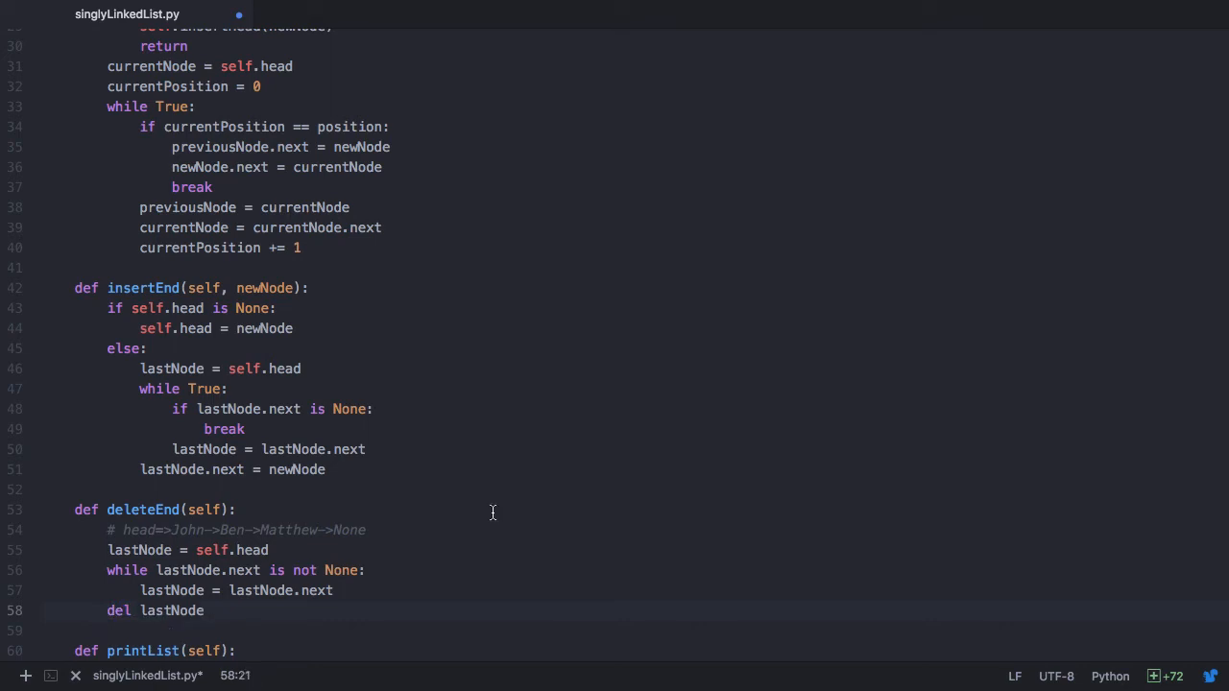
scroll("down", 3)
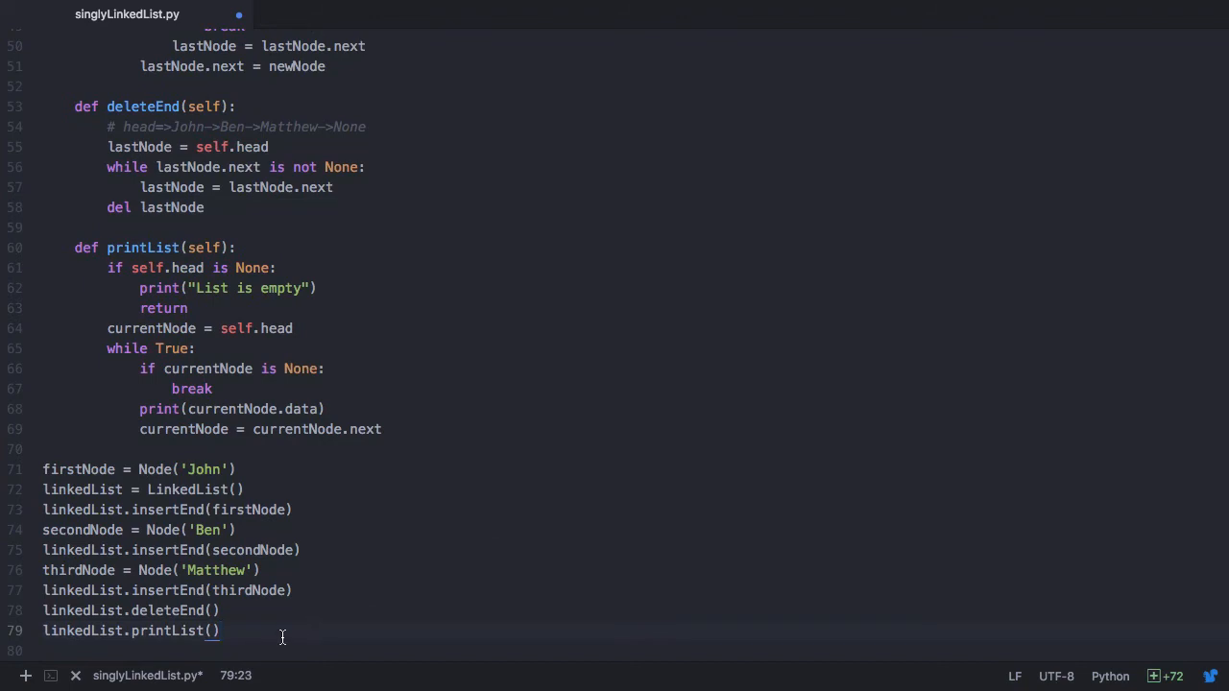
mouse_move(194, 7)
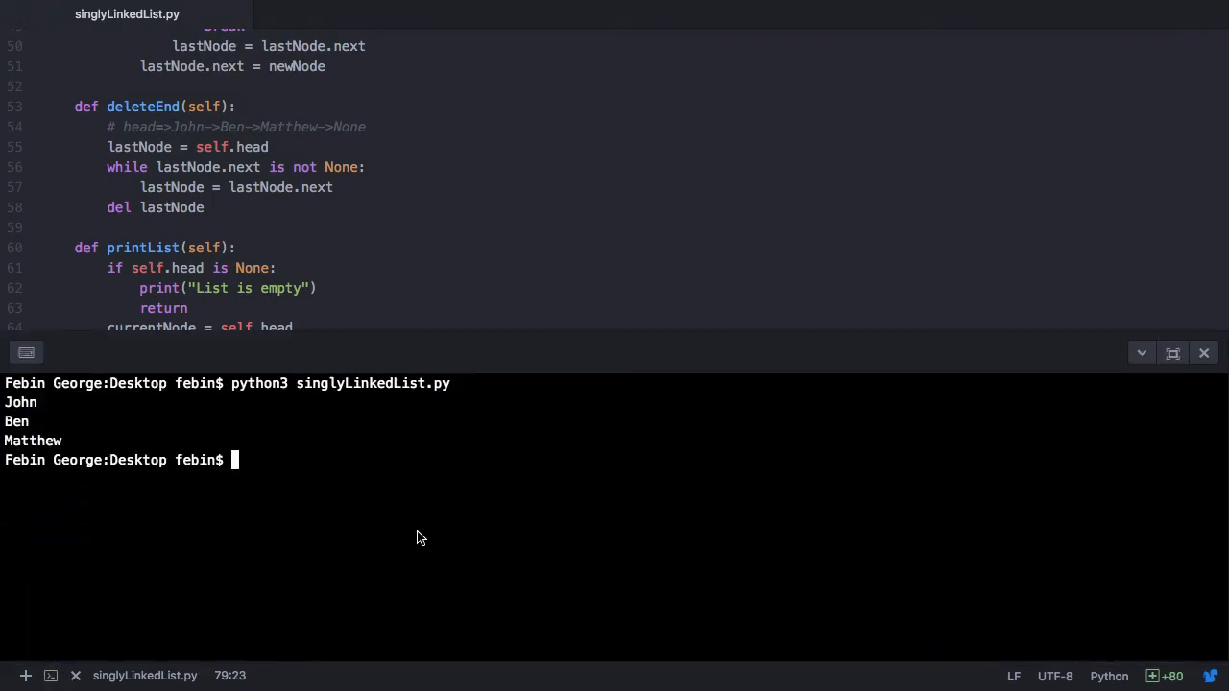
Rerun the script, see Matthew still printed, and return to deleteEnd's loop code
key("Return")
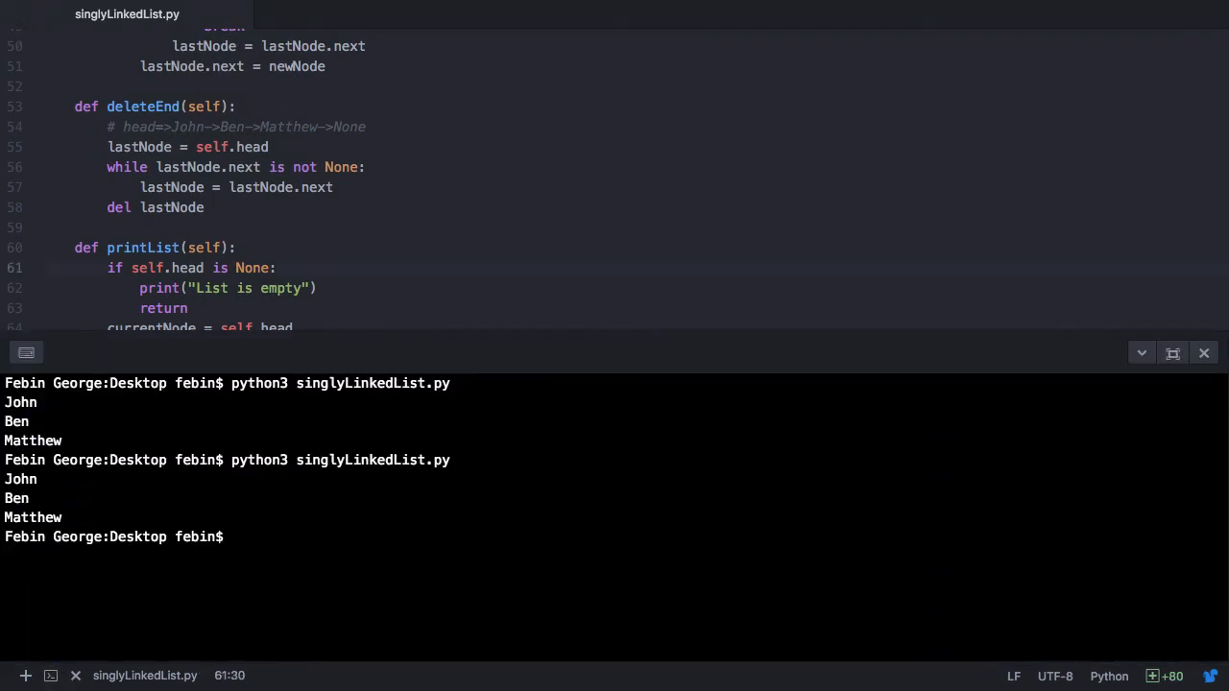
double_click(32, 517)
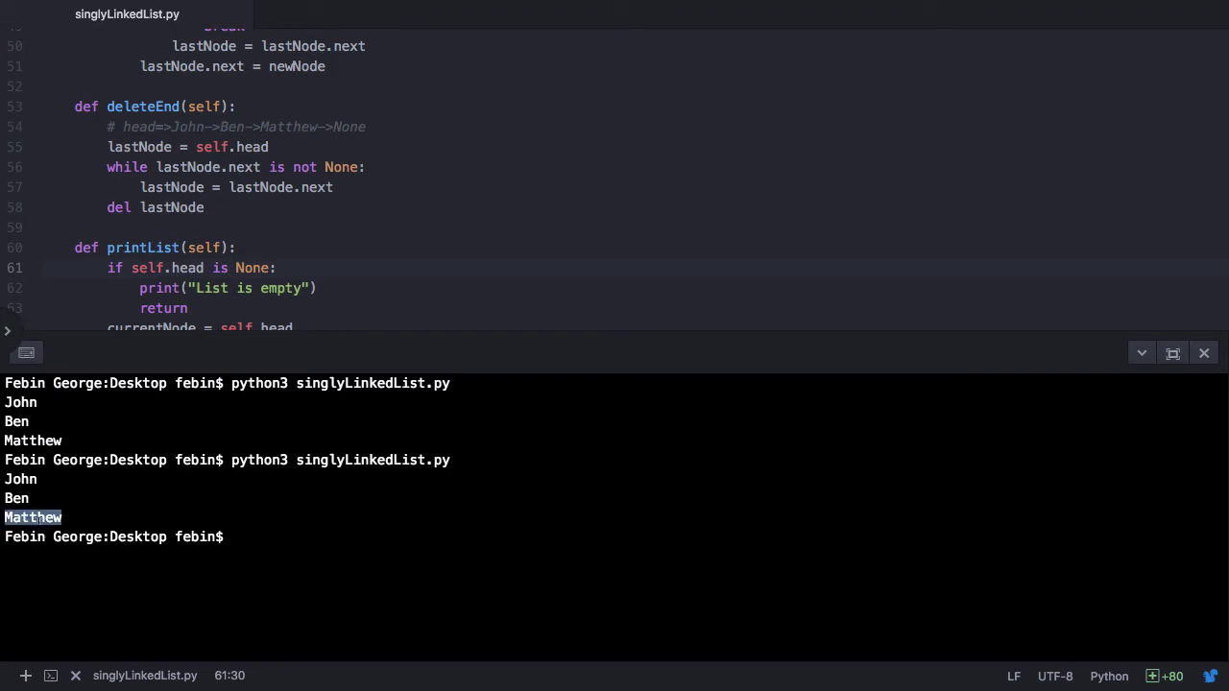
left_click(192, 207)
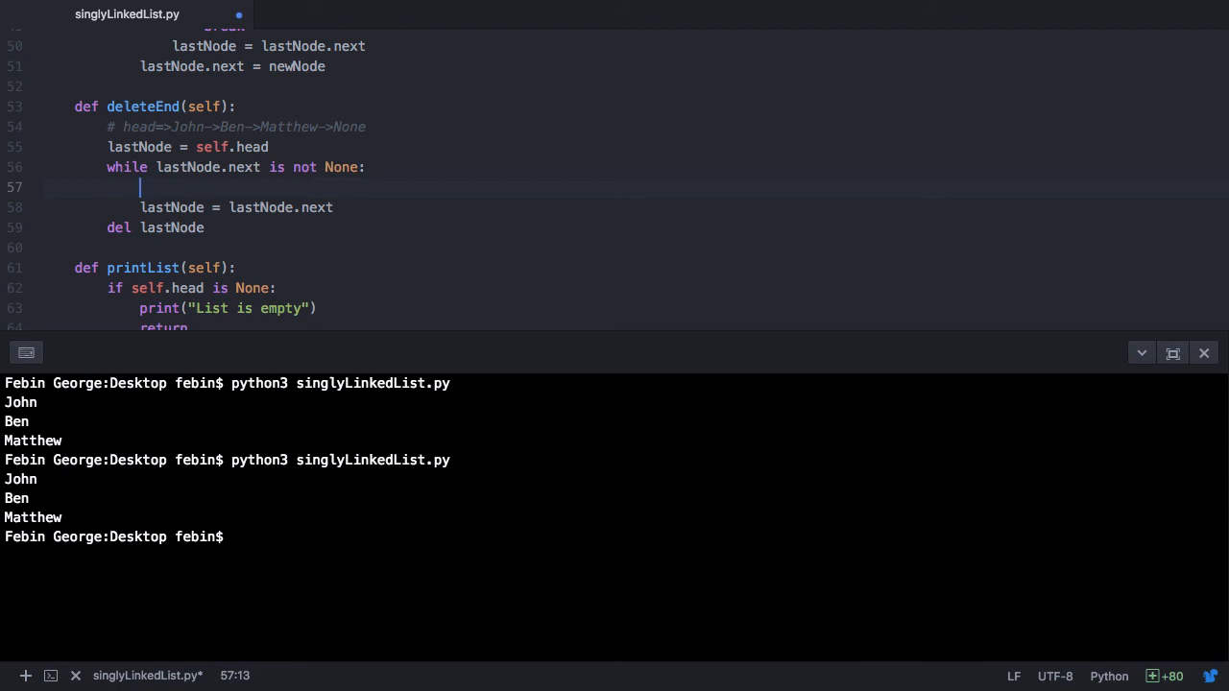
Track previousNode, replace 'del lastNode' with 'previousNode.next = None', and rerun the script
type("previousNode = lastNode")
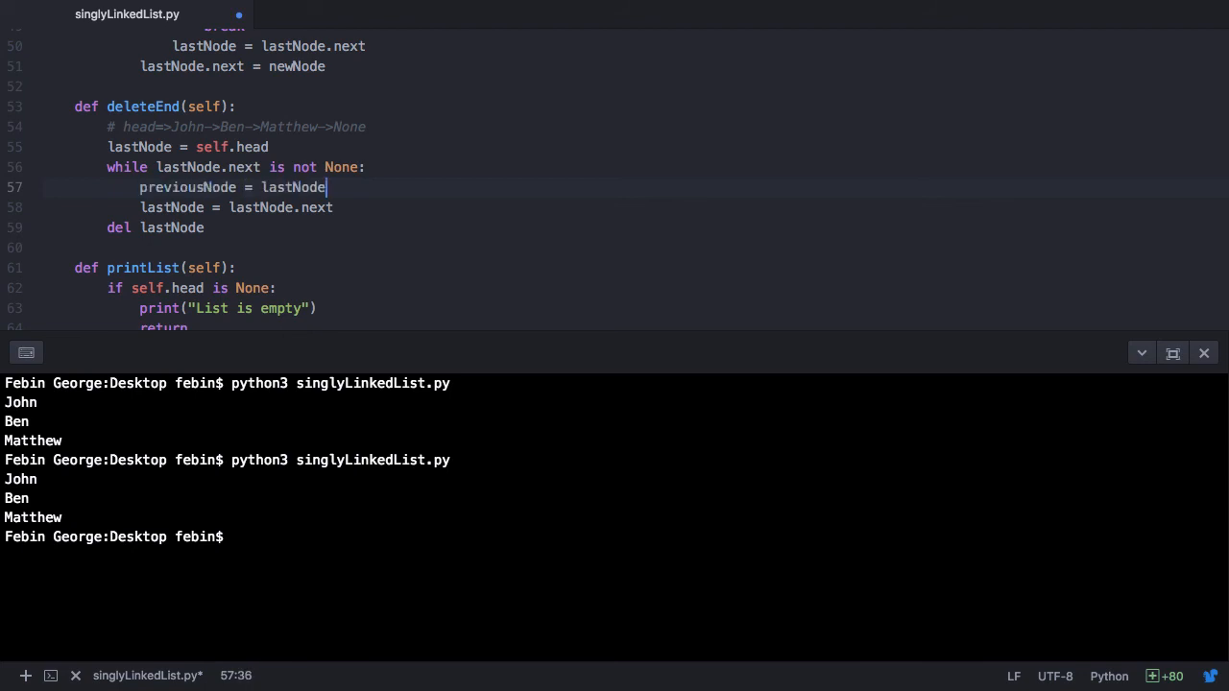
left_click(370, 222)
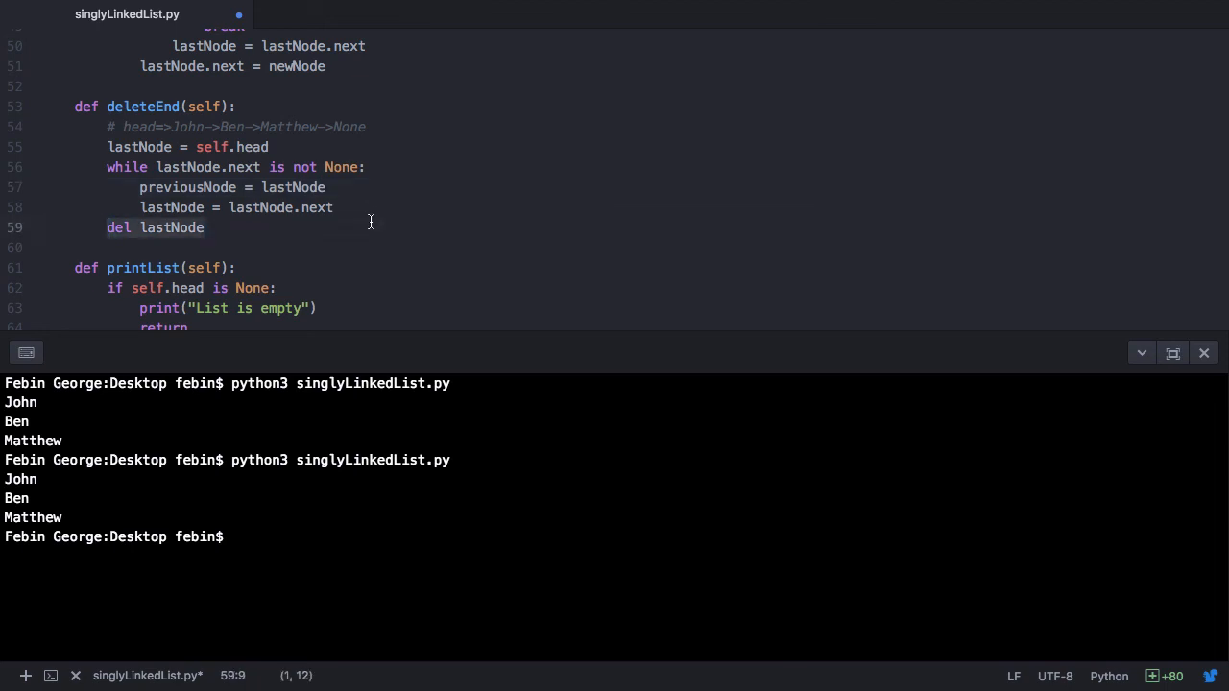
type("previou")
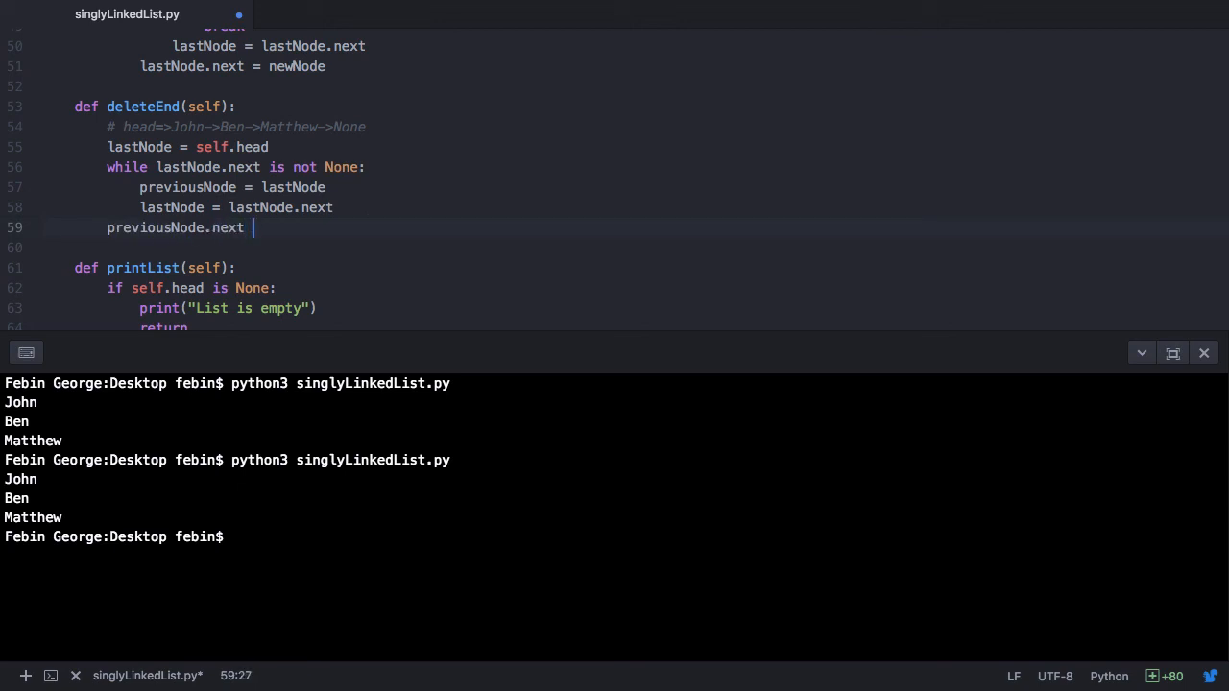
type("= None")
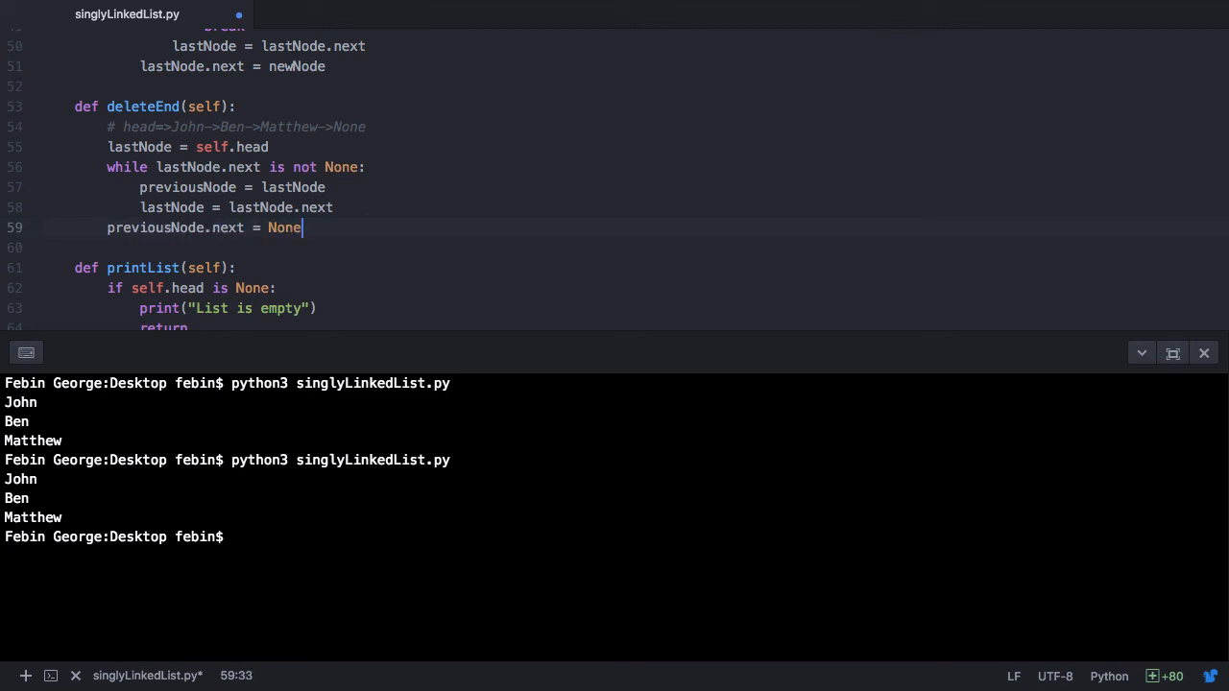
left_click(114, 11)
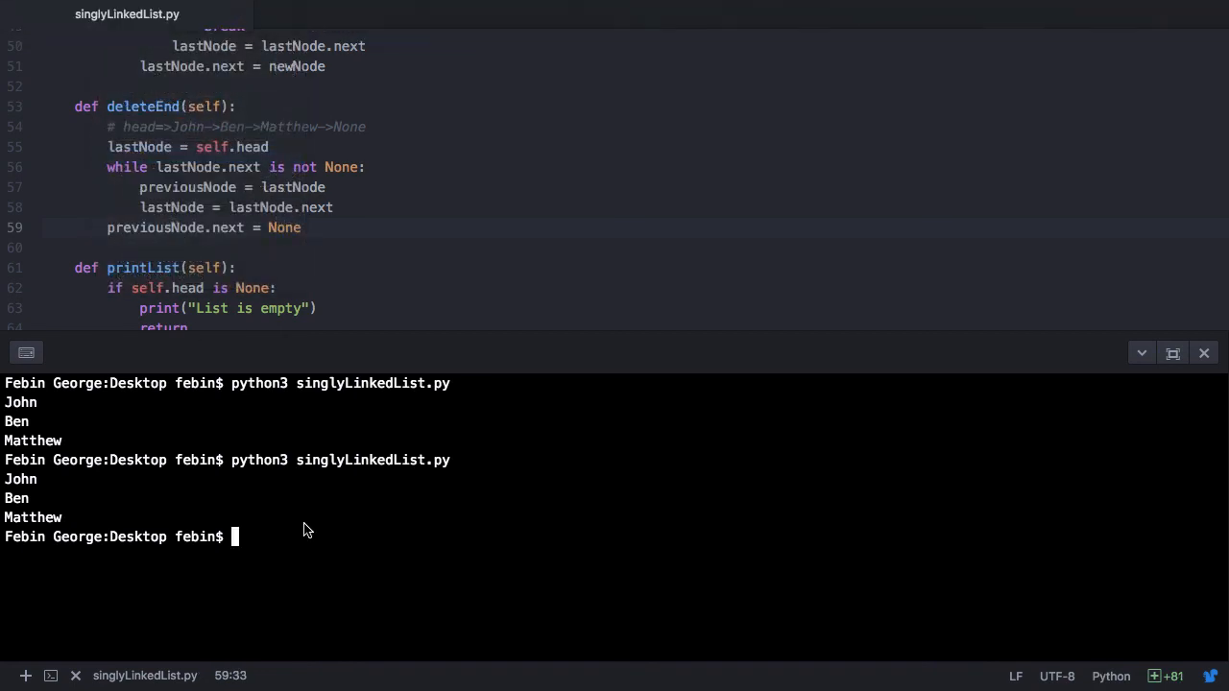
key("Return")
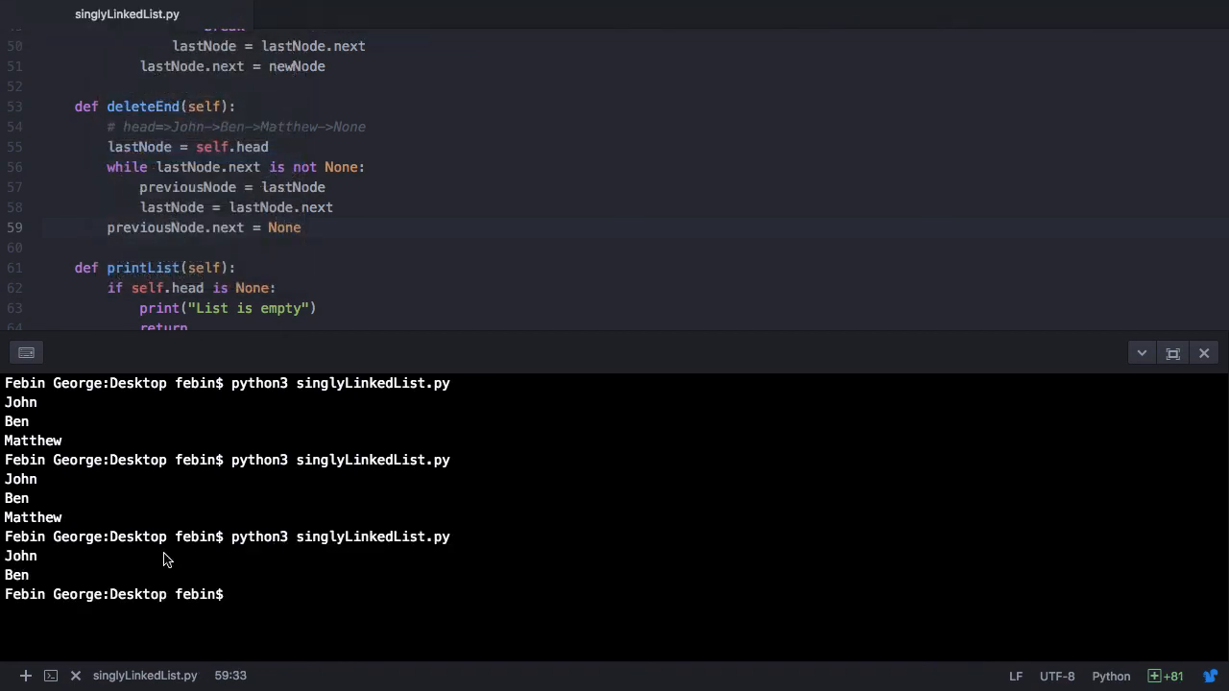